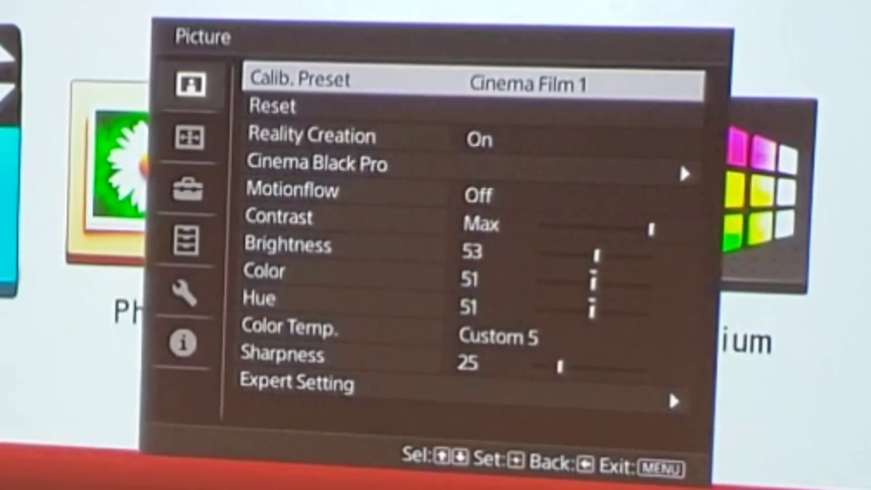
Step: Lower Contrast from Max to 70 and raise Sharpness from 25 to 30 in the Picture menu
key("Down")
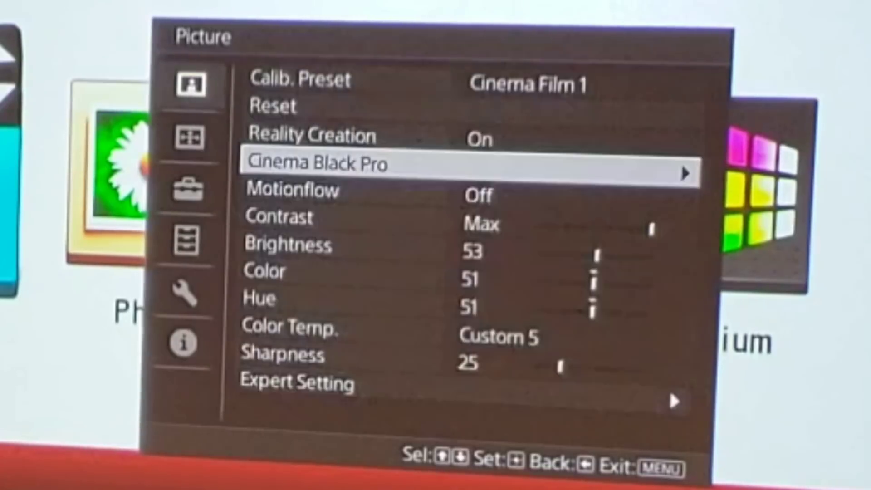
key("Down")
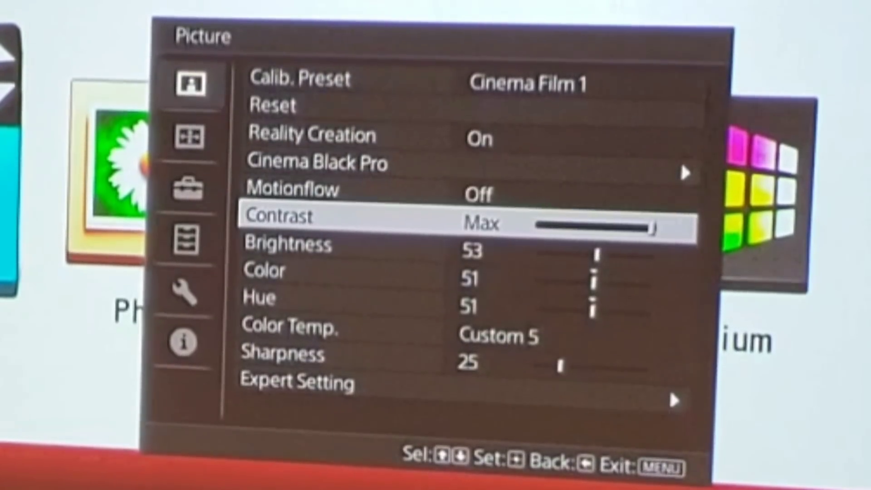
key("menu")
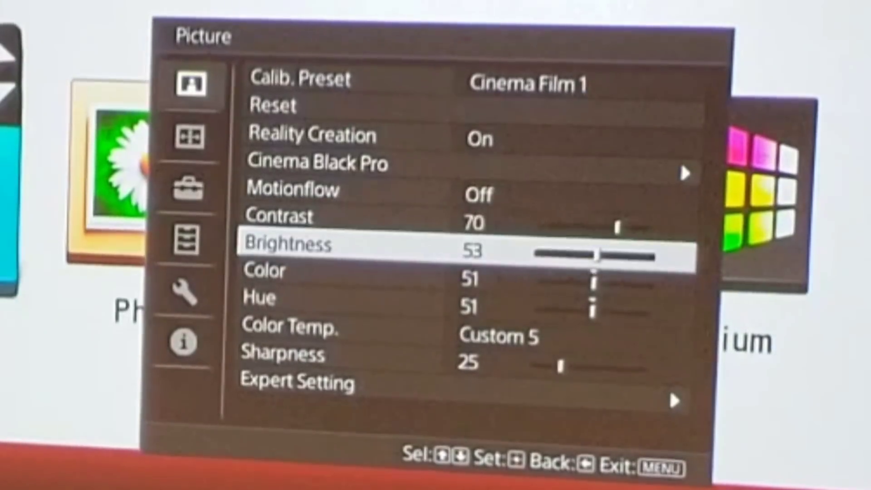
key("menu")
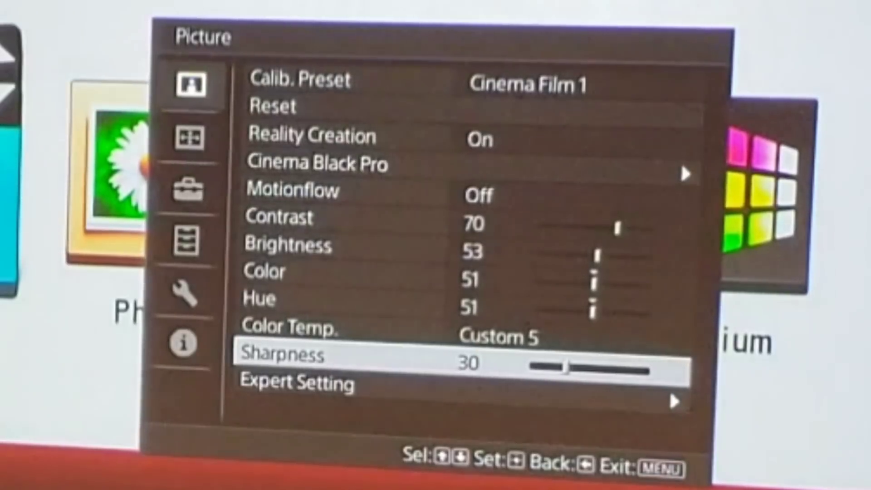
key("Down")
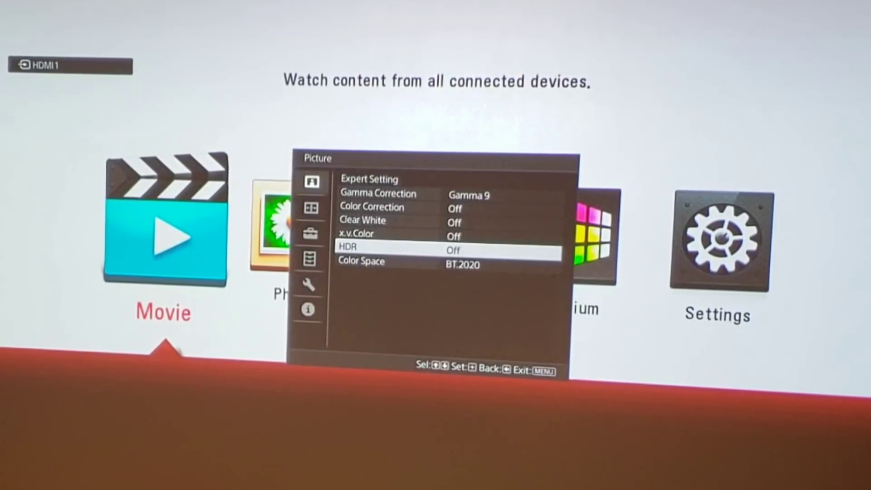
Step: Show Expert Setting with Gamma 9, HDR off and BT.2020 colour space
key("down")
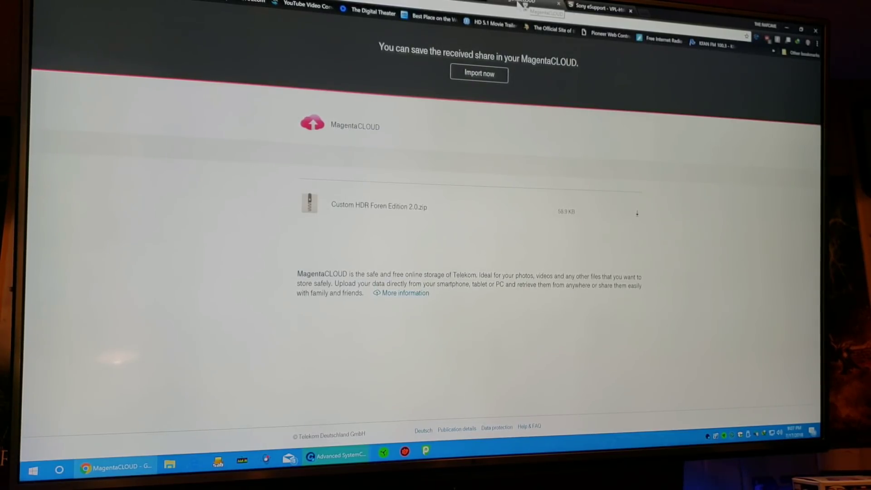
mouse_move(437, 157)
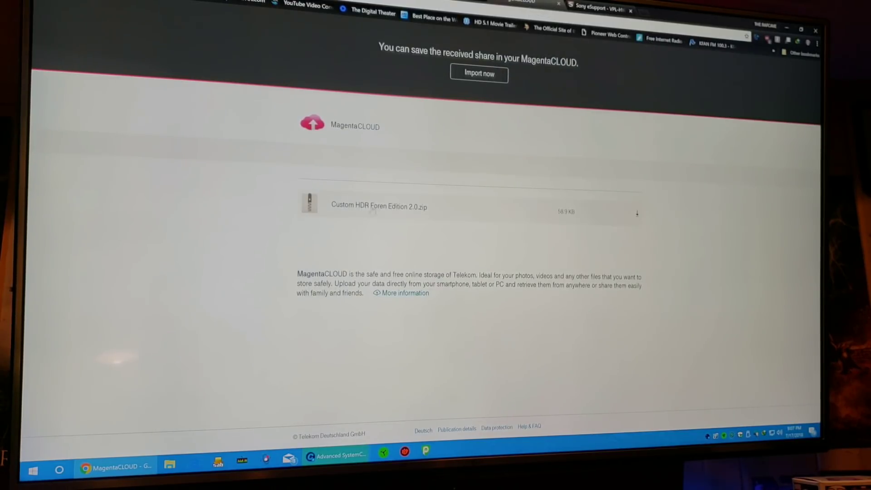
mouse_move(379, 206)
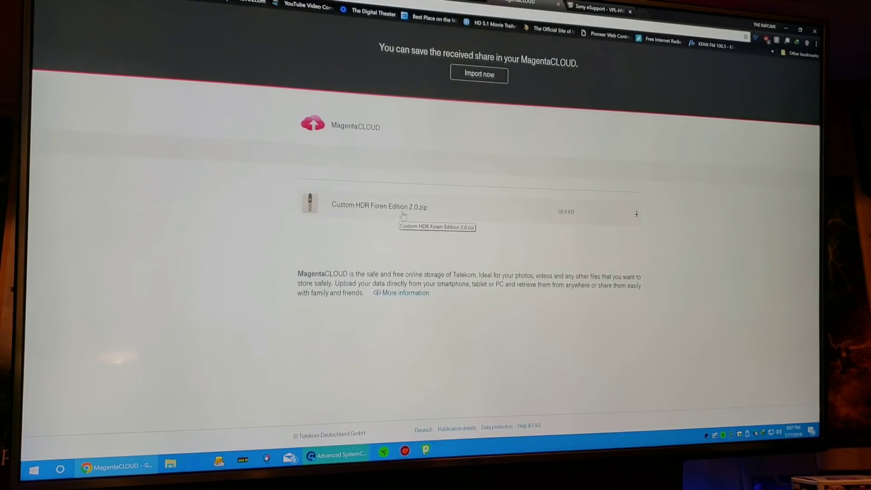
mouse_move(415, 214)
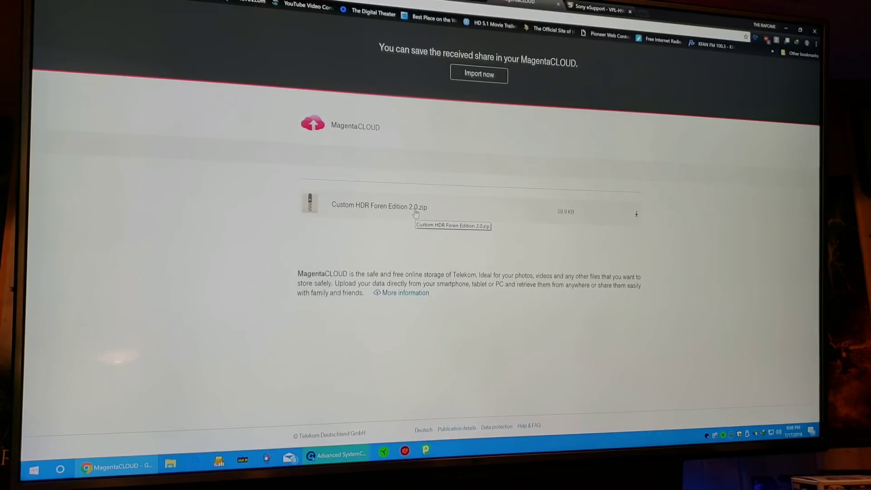
Step: Switch to the Sony eSupport page offering ImageDirector.zip for download
left_click(597, 9)
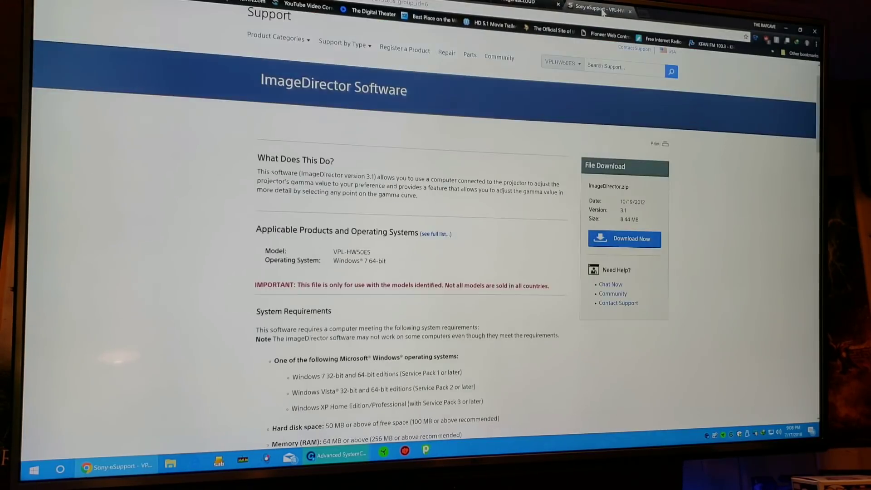
mouse_move(326, 105)
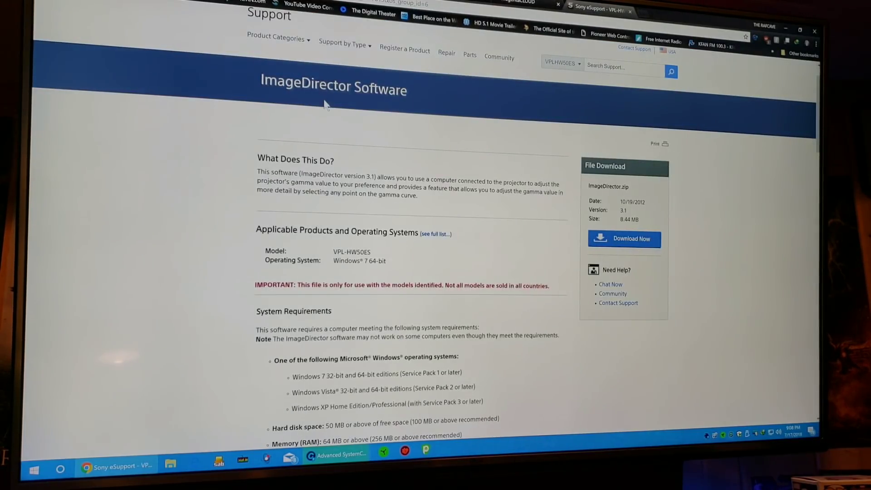
mouse_move(377, 92)
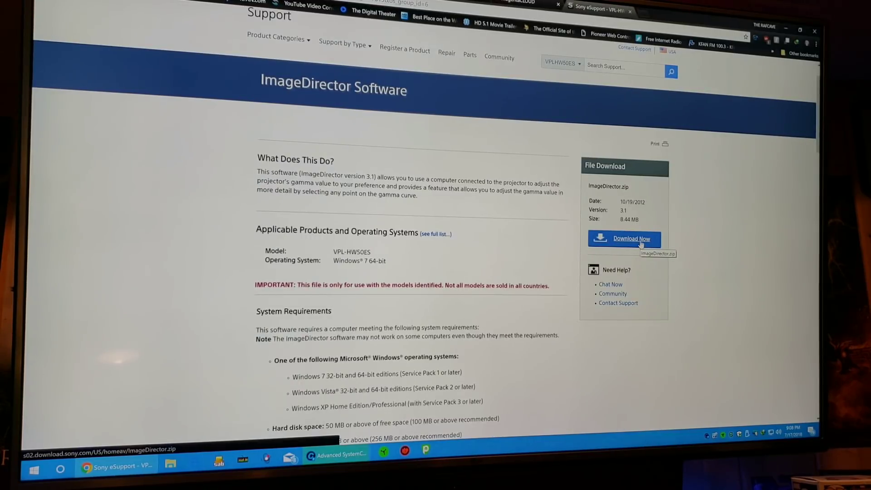
mouse_move(369, 265)
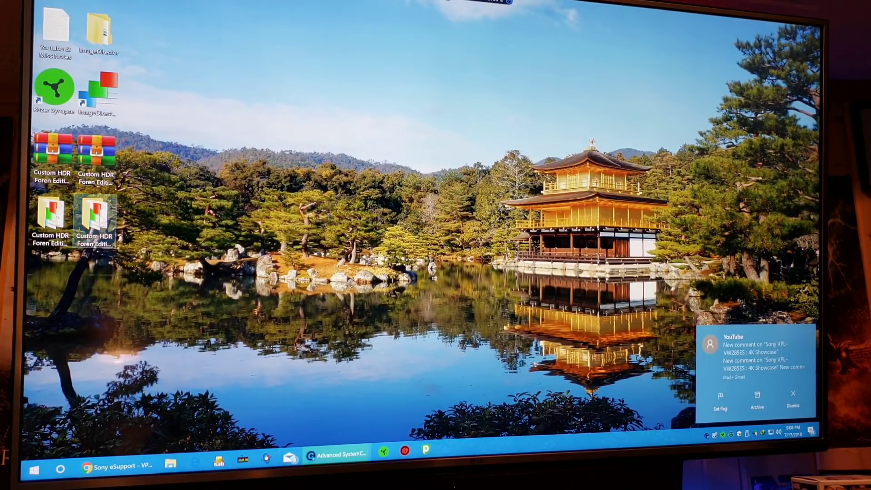
Step: Open the Custom HDR Foren Edition files from the desktop
double_click(93, 215)
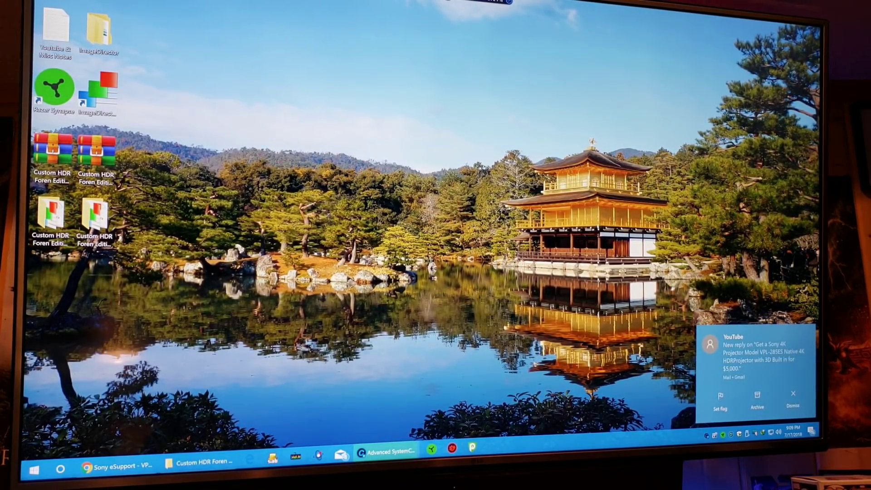
mouse_move(184, 34)
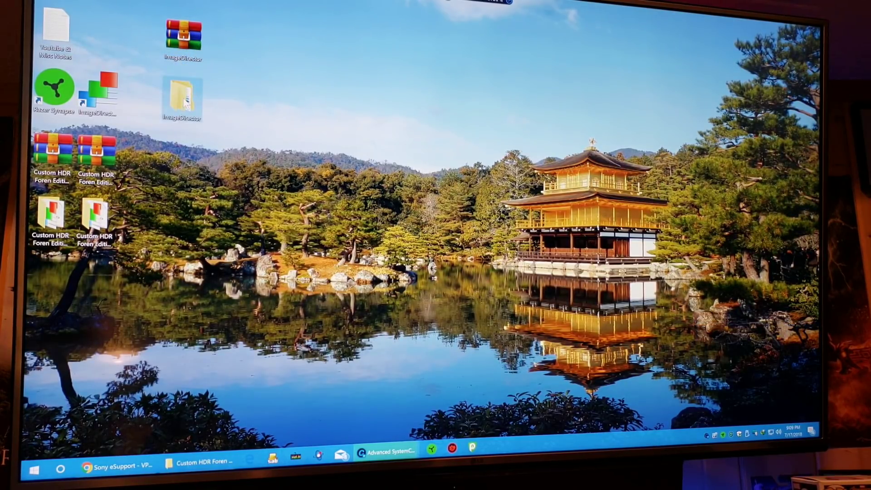
Step: Browse into the extracted ImageDirector folder and its inner subfolder to reach ImageDirector3
double_click(182, 95)
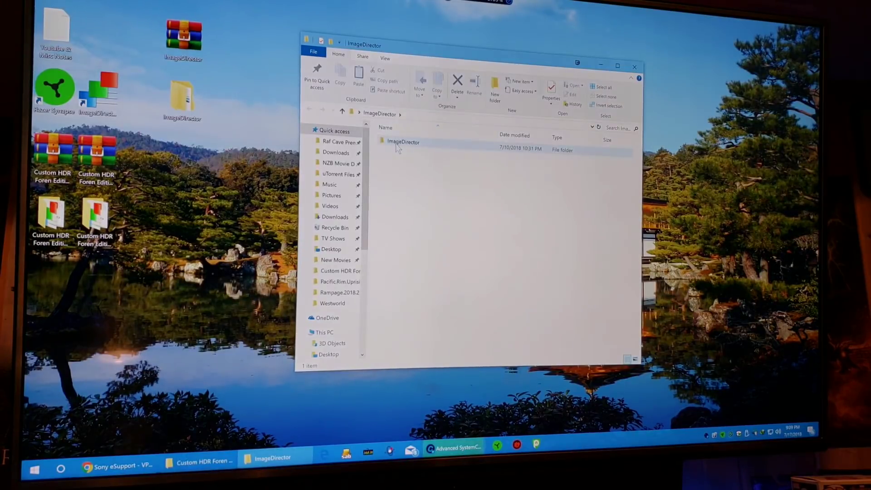
double_click(403, 141)
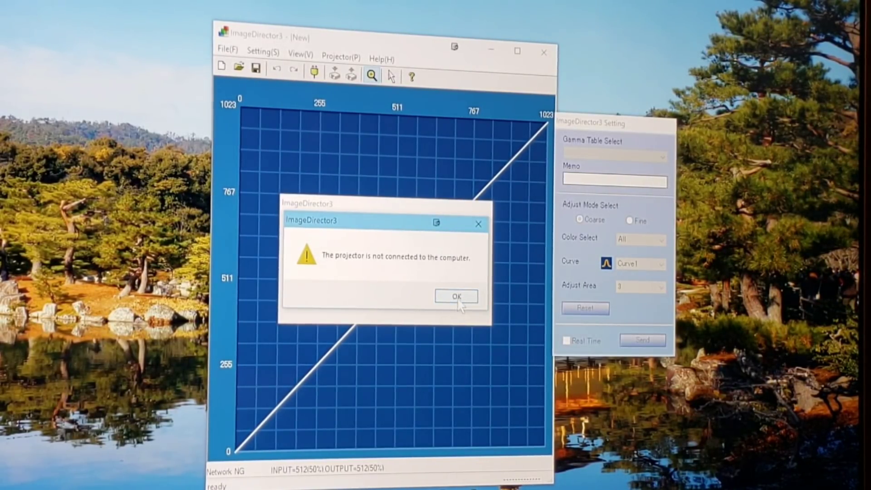
Step: Start Projector > Connect and acknowledge the firewall port 53484 notice
left_click(455, 295)
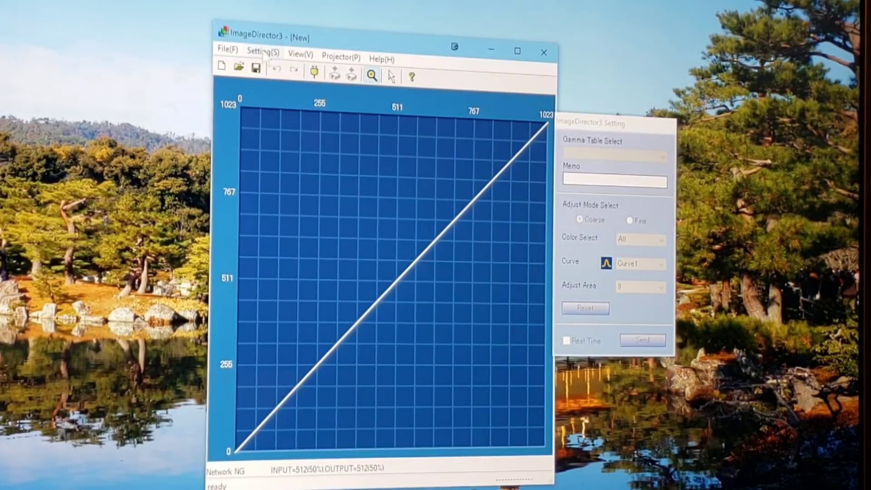
left_click(261, 52)
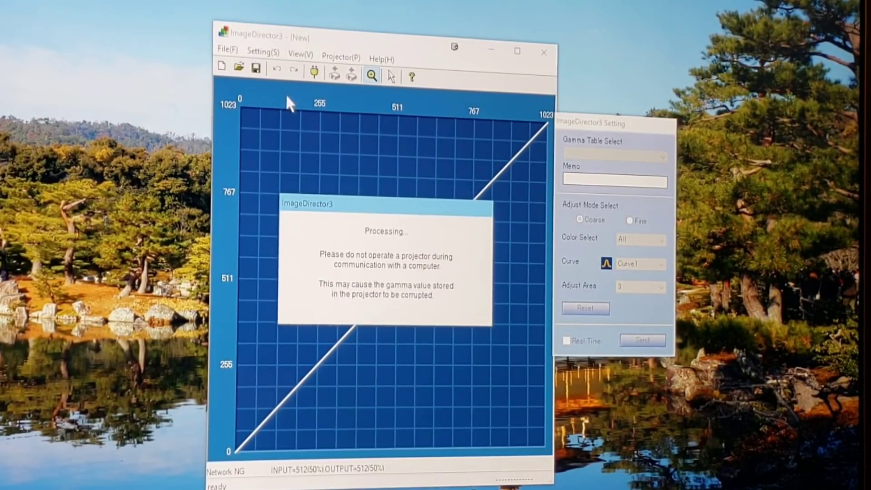
mouse_move(339, 183)
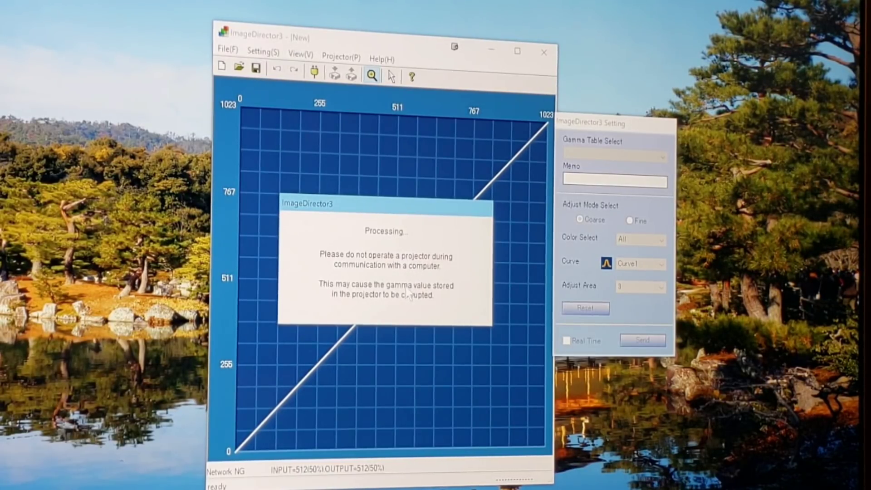
mouse_move(394, 309)
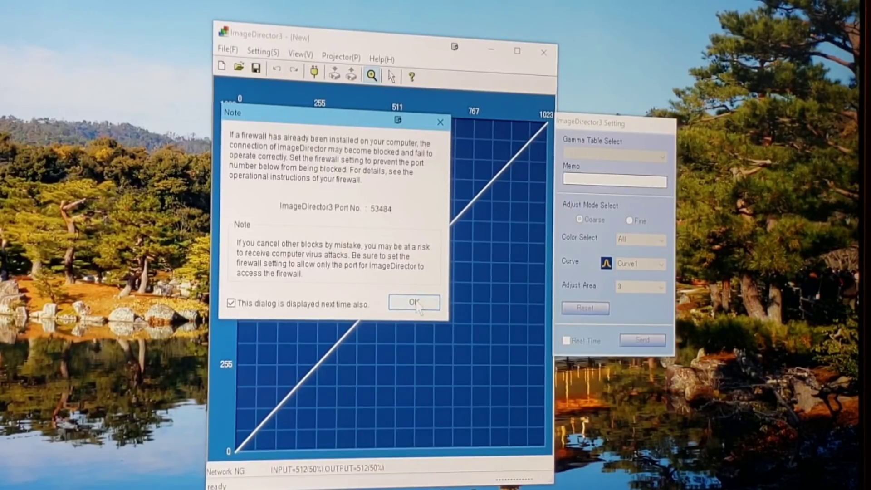
left_click(414, 301)
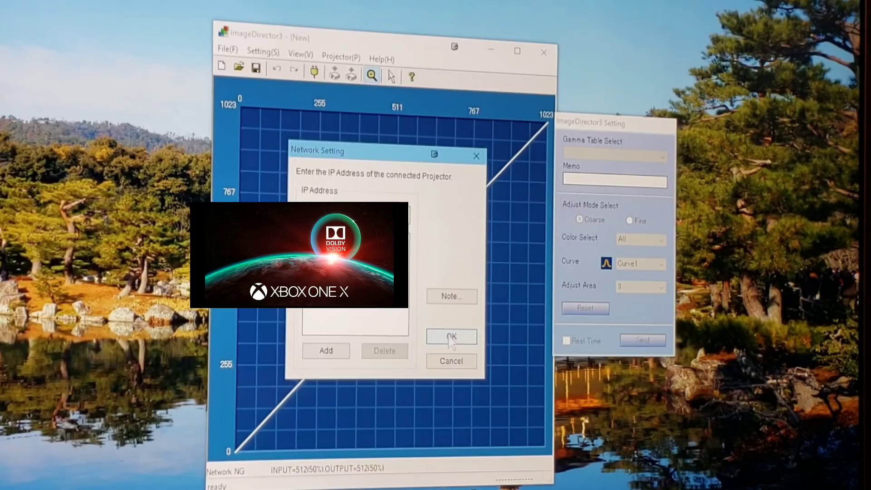
Step: Confirm the projector's IP address so the VPL-VW285ES shows Network OK
left_click(450, 337)
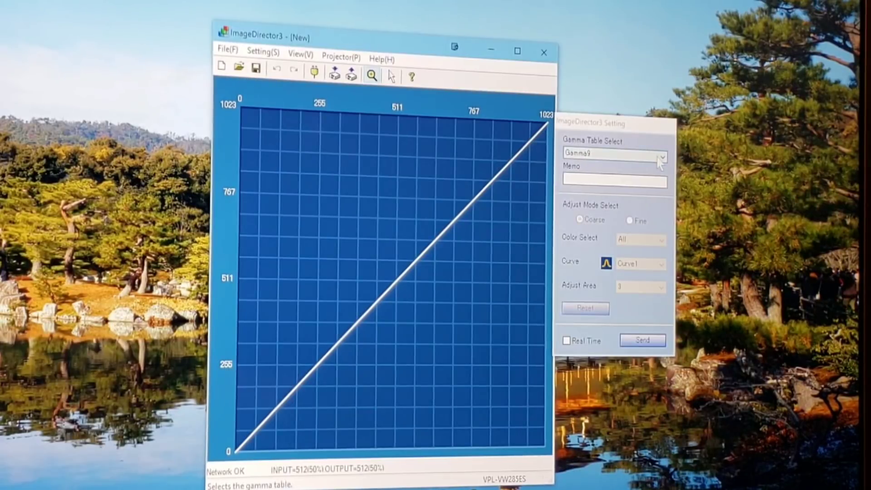
Step: Select the Gamma7 slot and browse the desktop curve folder to load Gamma7_2.0.ldt
left_click(662, 155)
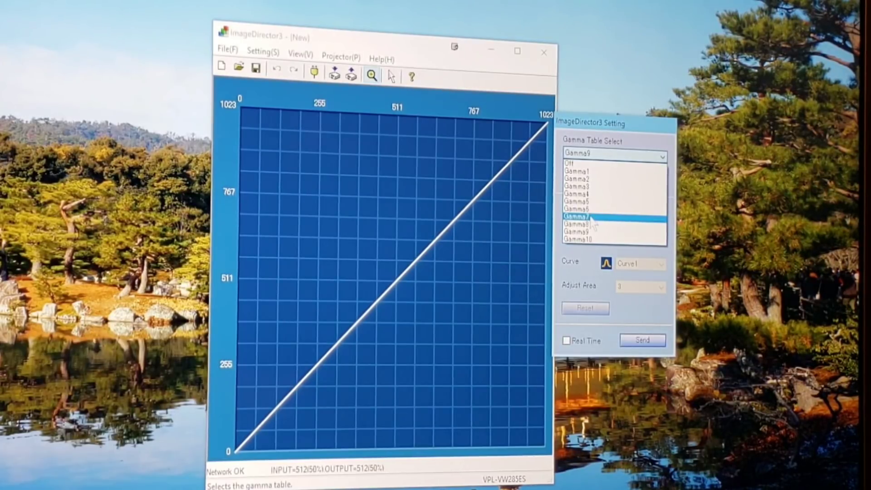
left_click(578, 217)
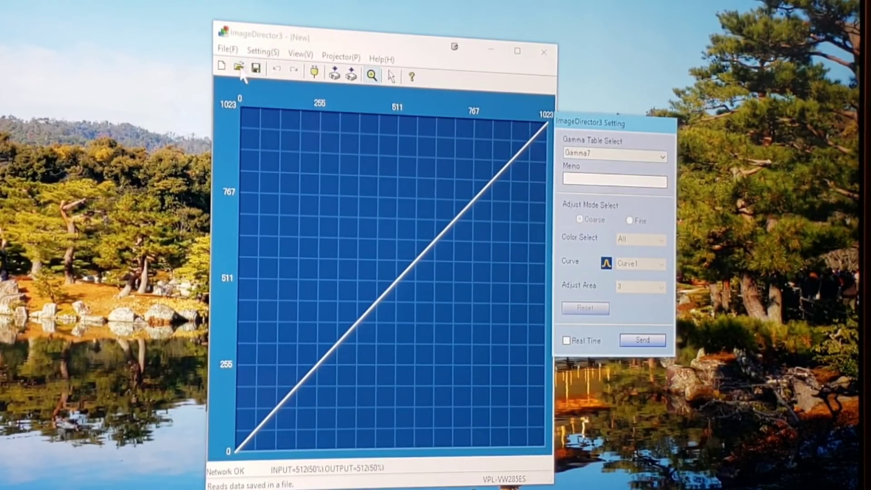
mouse_move(239, 66)
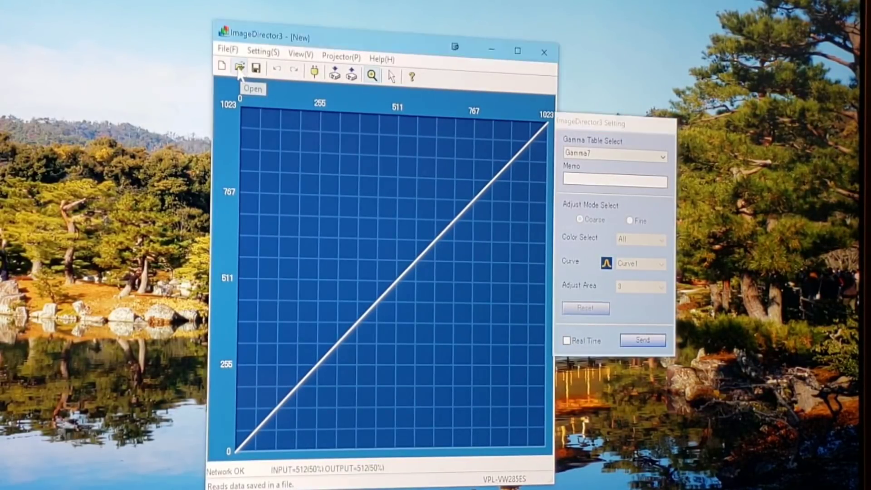
left_click(239, 67)
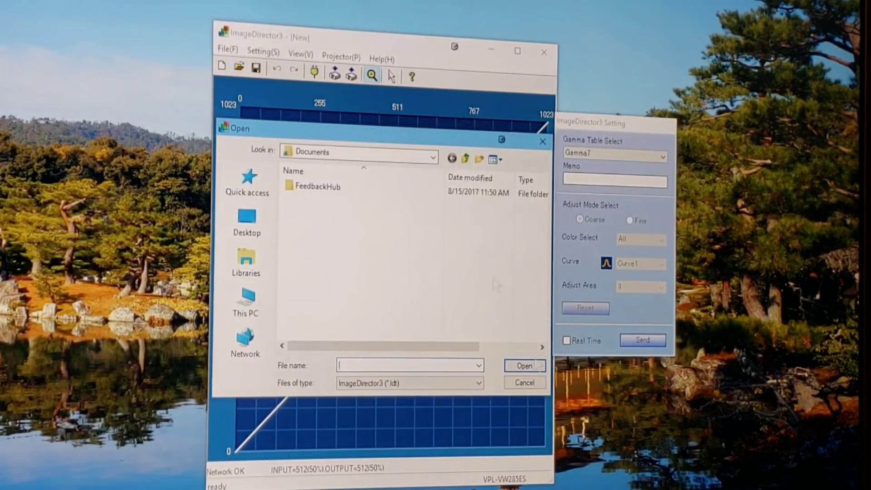
left_click(246, 219)
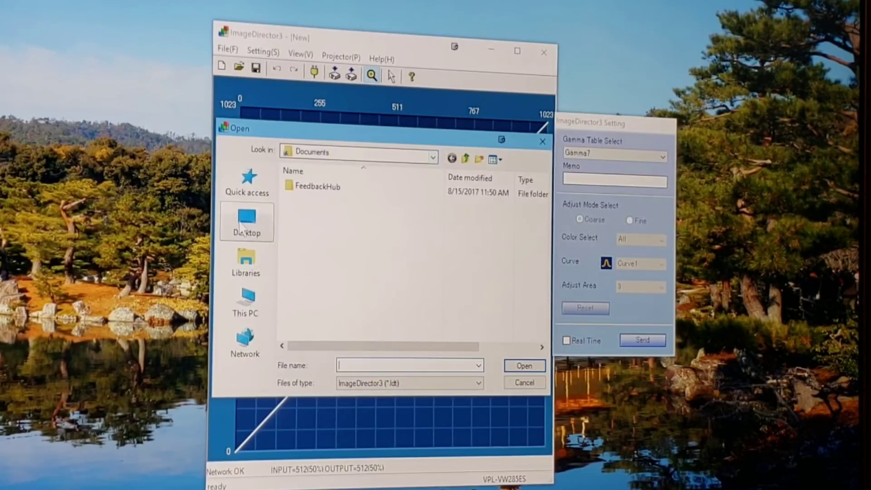
left_click(246, 222)
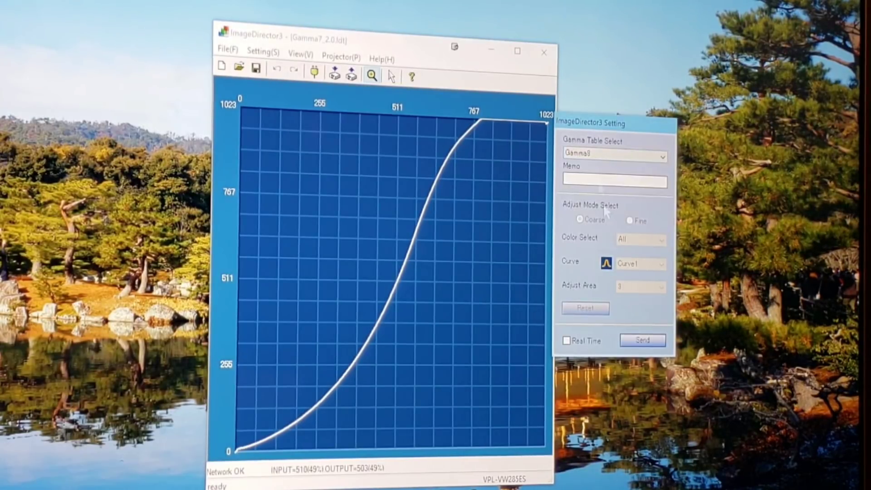
mouse_move(239, 66)
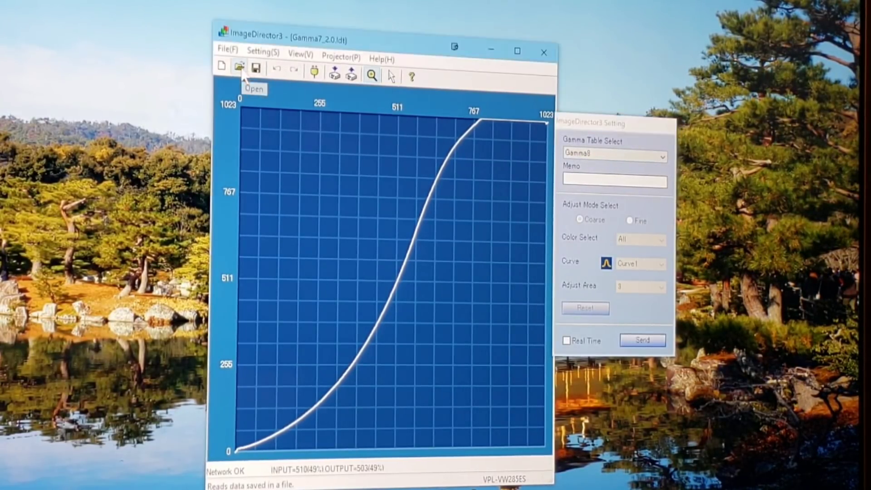
Step: Load the Gamma8_2.0.ldt curve file from the Custom HDR folder
left_click(238, 76)
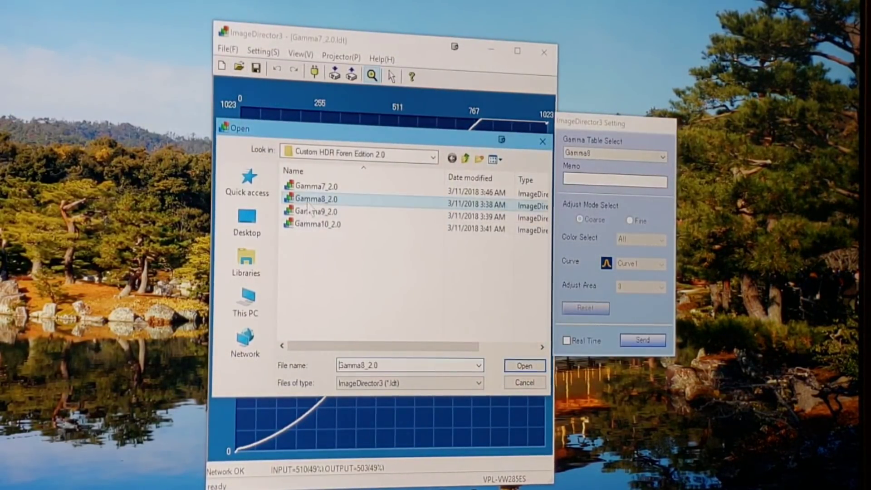
left_click(523, 365)
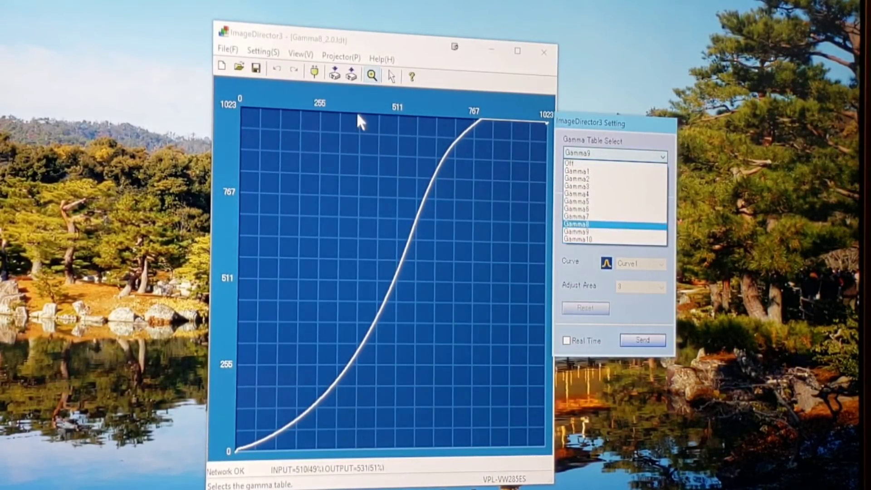
mouse_move(603, 226)
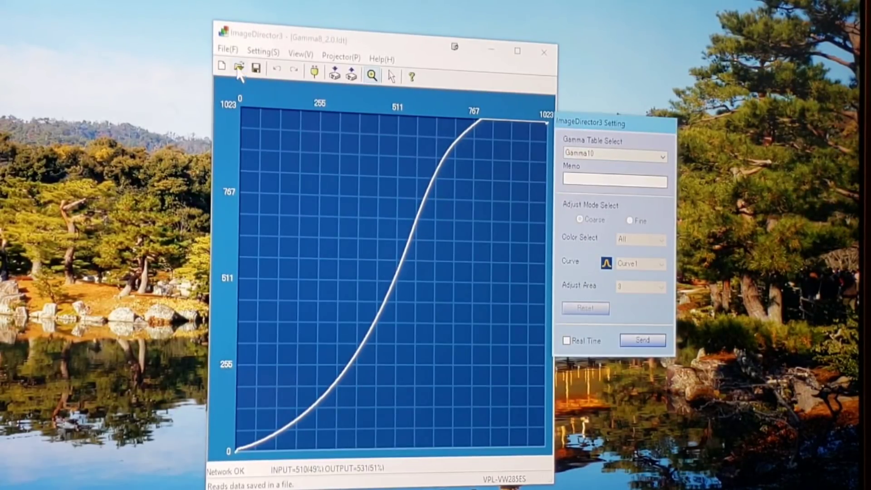
mouse_move(489, 120)
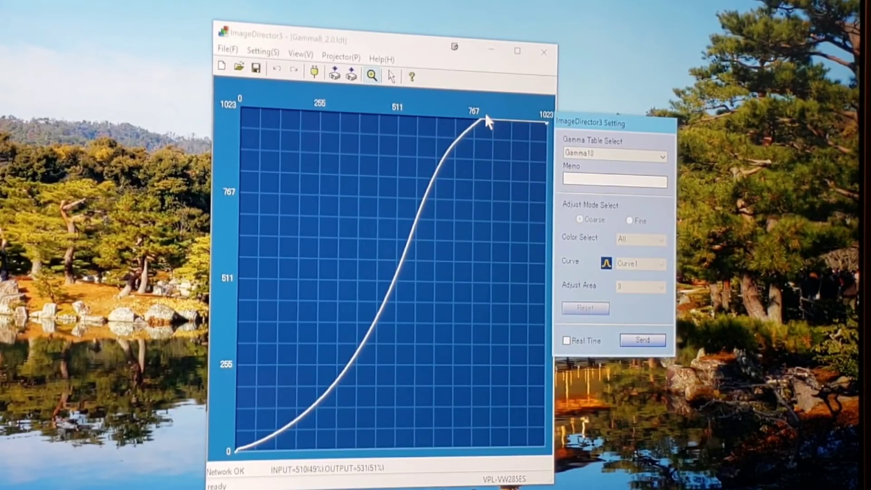